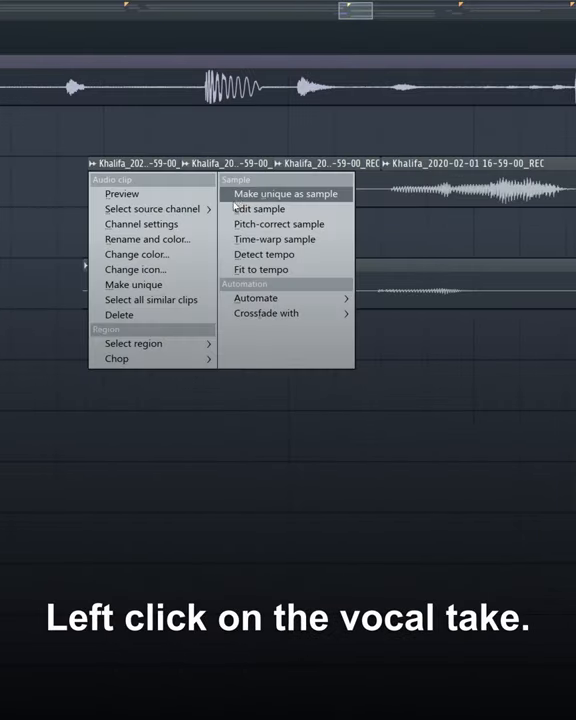
- Make the selected vocal take clip unique as its own sample via Sample > Make unique as sample
left_click(284, 193)
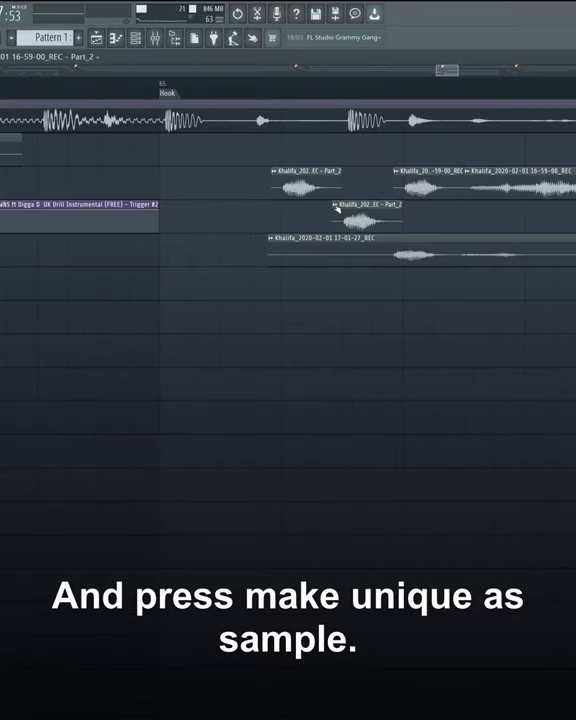